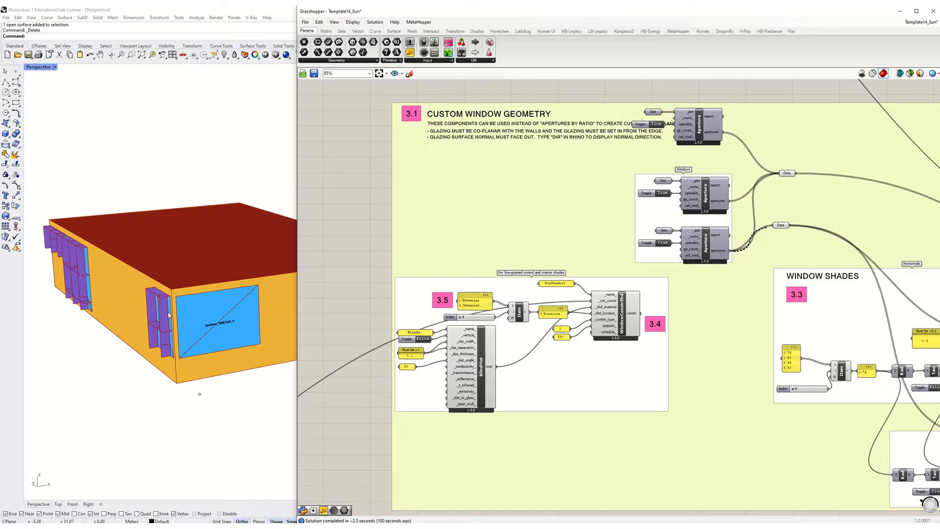
mouse_move(628, 313)
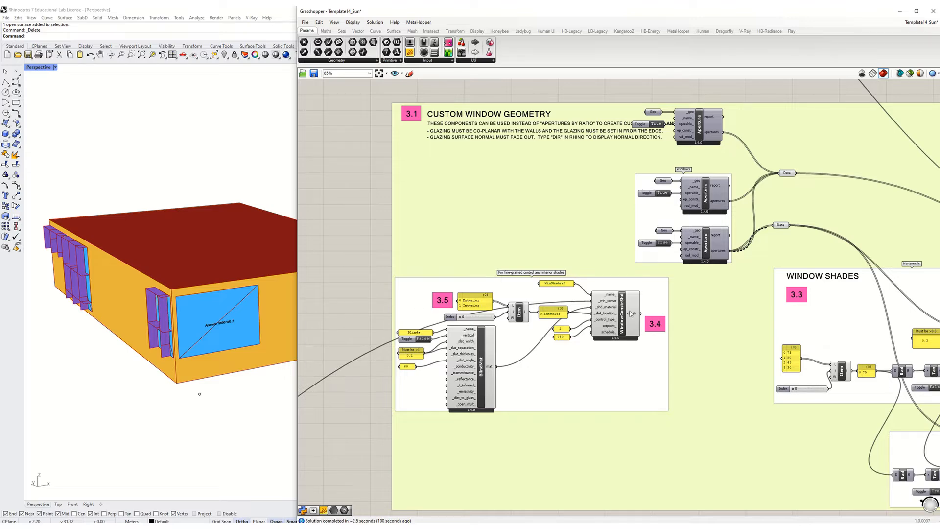
Step: Disconnect the LouverShades output so the purple louver geometry no longer previews on the windows
scroll(down, 3)
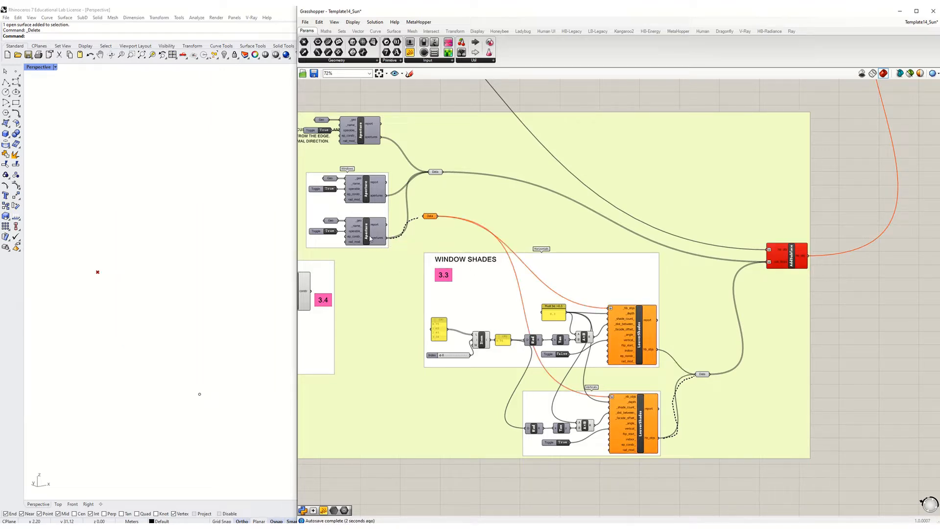
click(362, 234)
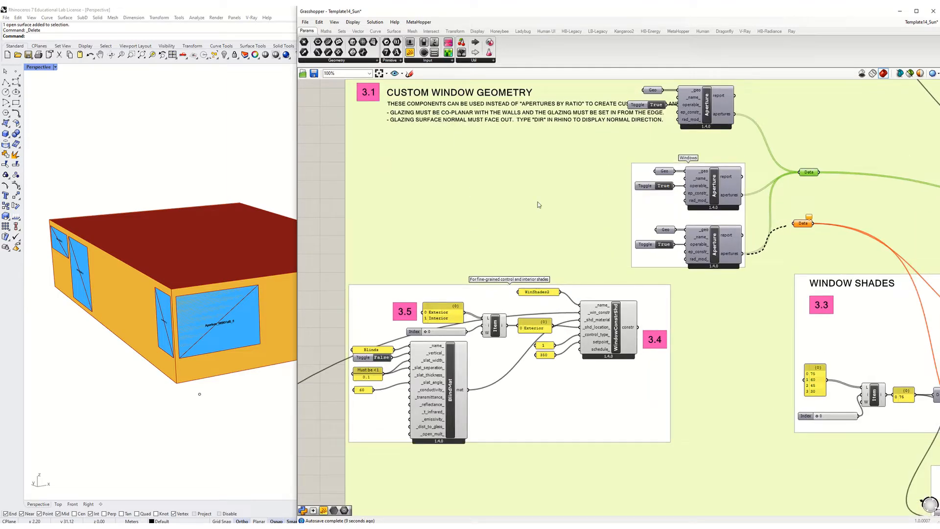
Step: Scroll to the Windows aperture group where the new Data parameter will sit
scroll(down, 3)
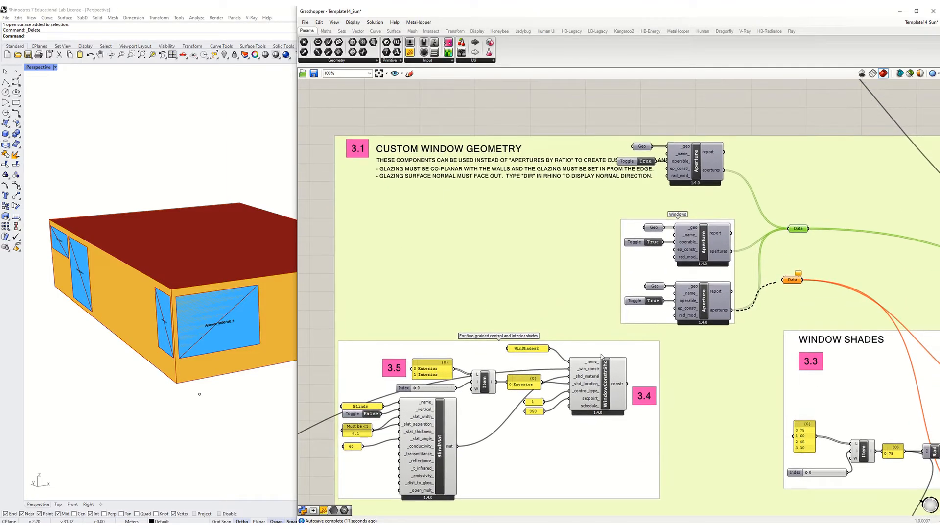
mouse_move(621, 353)
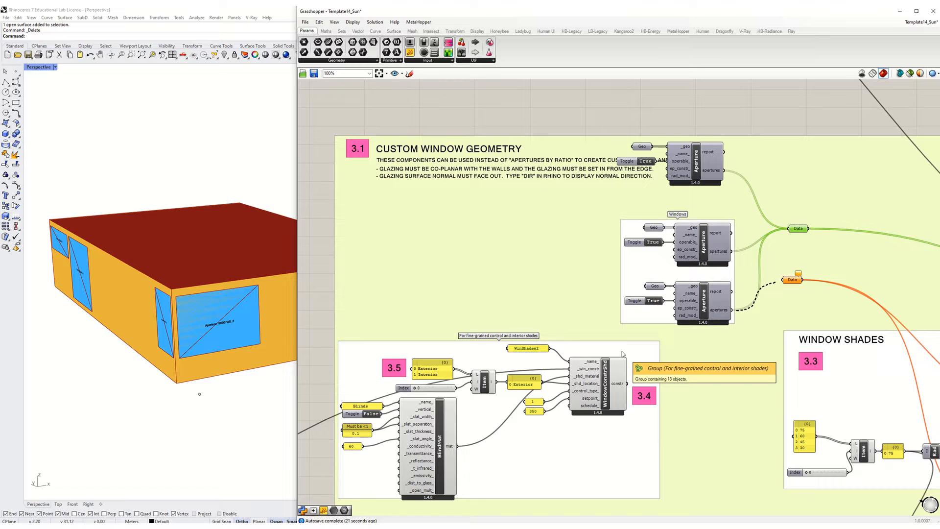
mouse_move(674, 336)
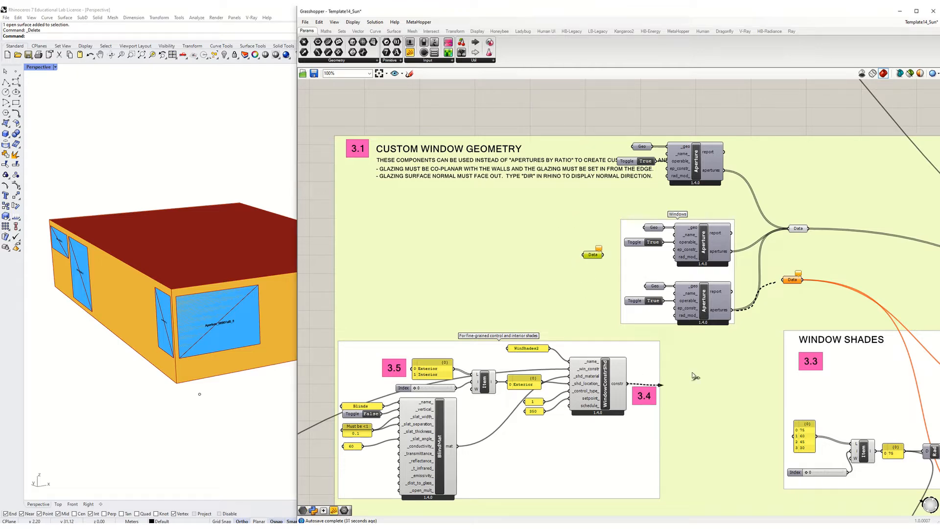
Step: Wire WindowConstrShd's constr through the Data parameter into ep_constr of both Aperture components
click(592, 255)
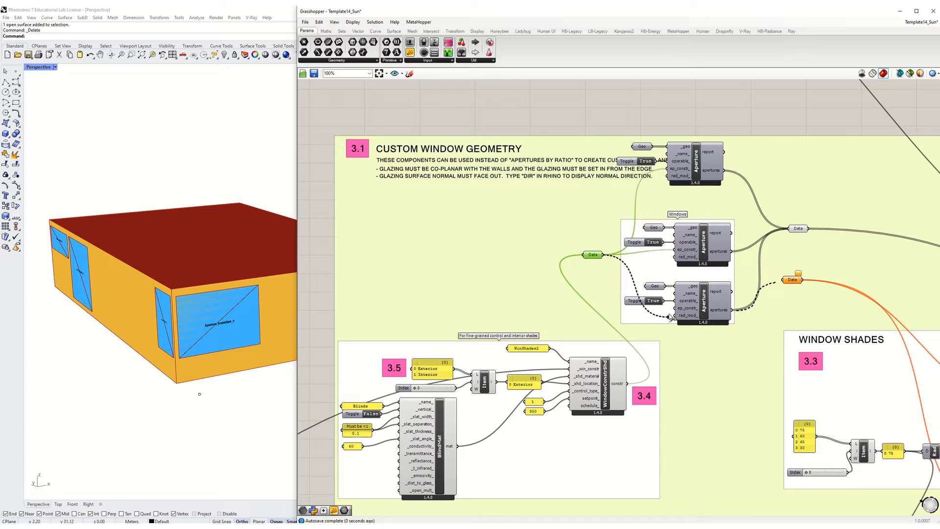
click(701, 242)
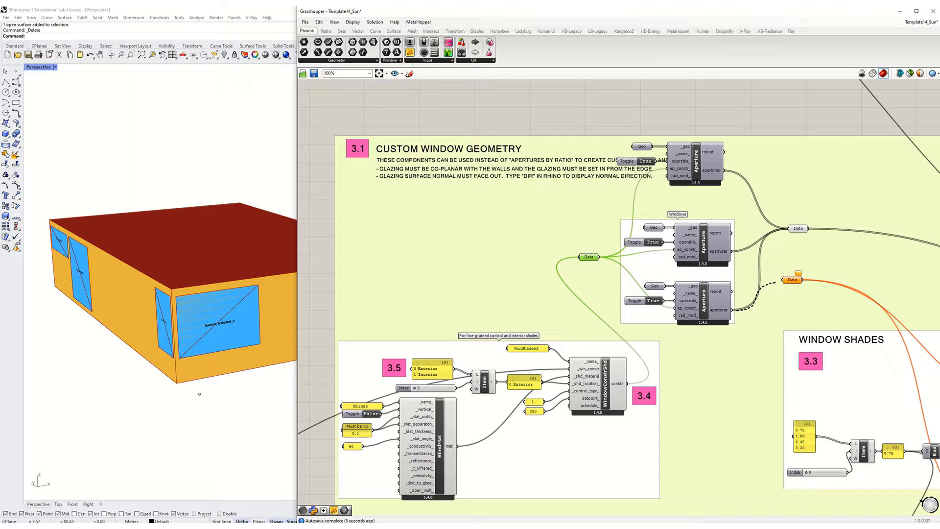
scroll(down, 3)
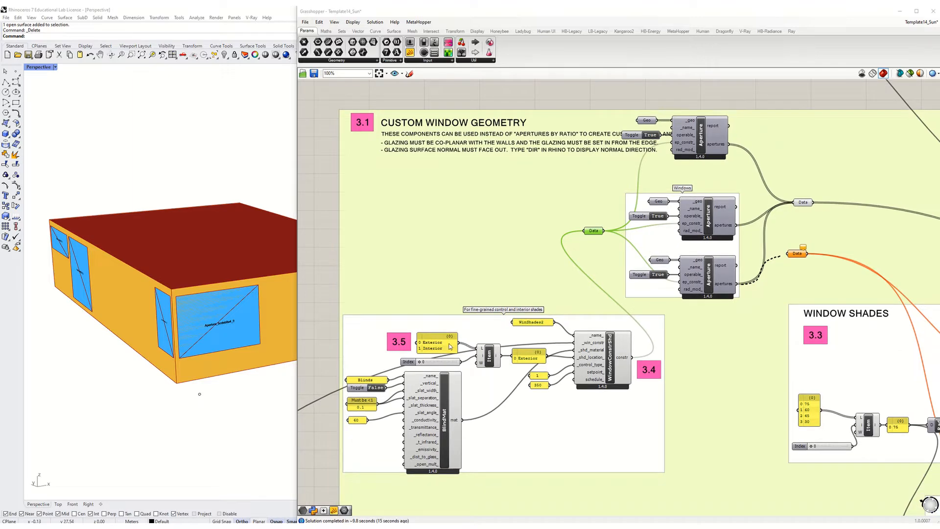
scroll(down, 3)
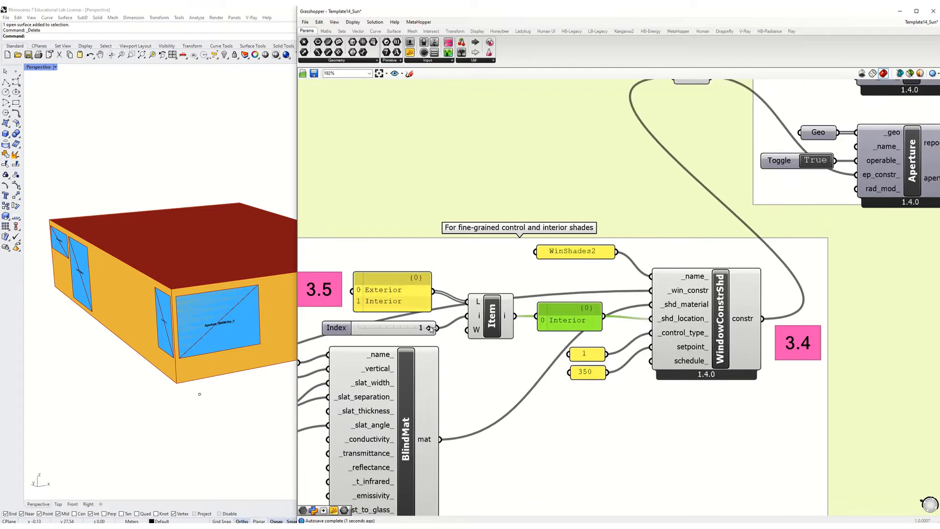
drag(420, 327, 358, 327)
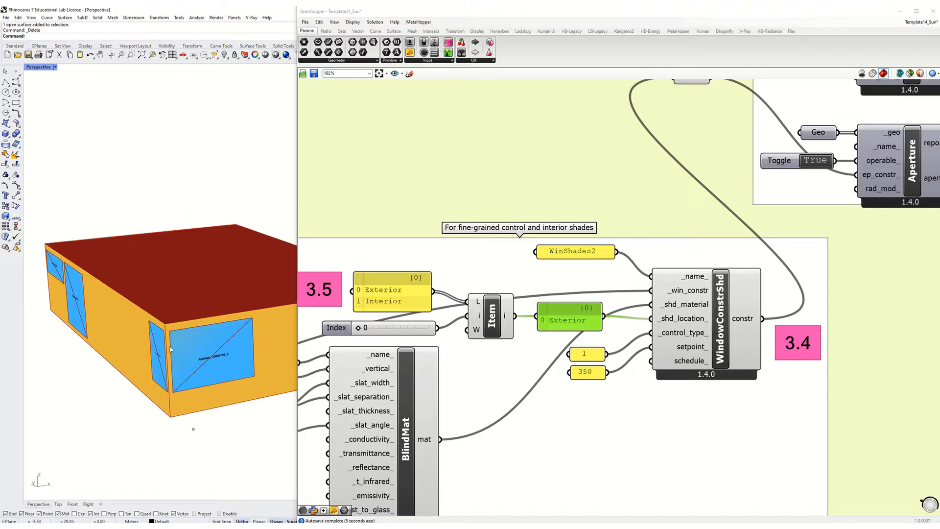
mouse_move(107, 367)
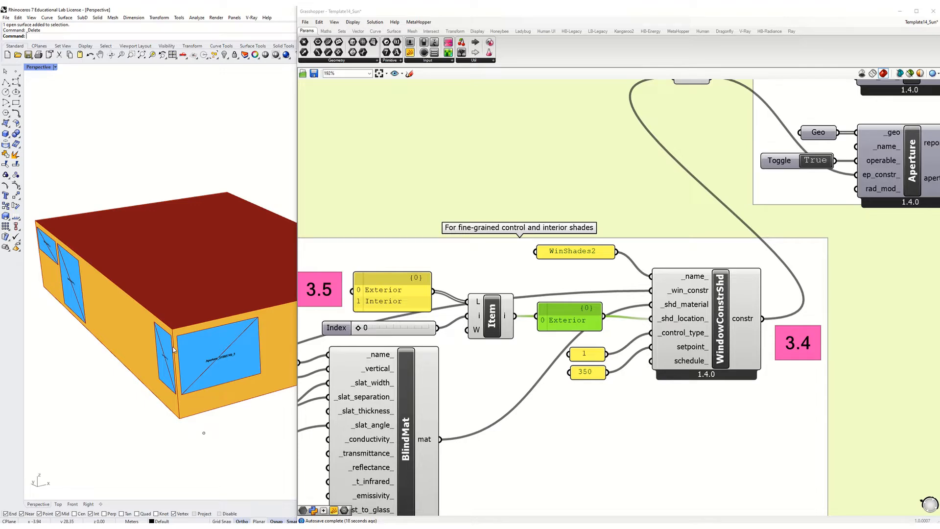
mouse_move(222, 359)
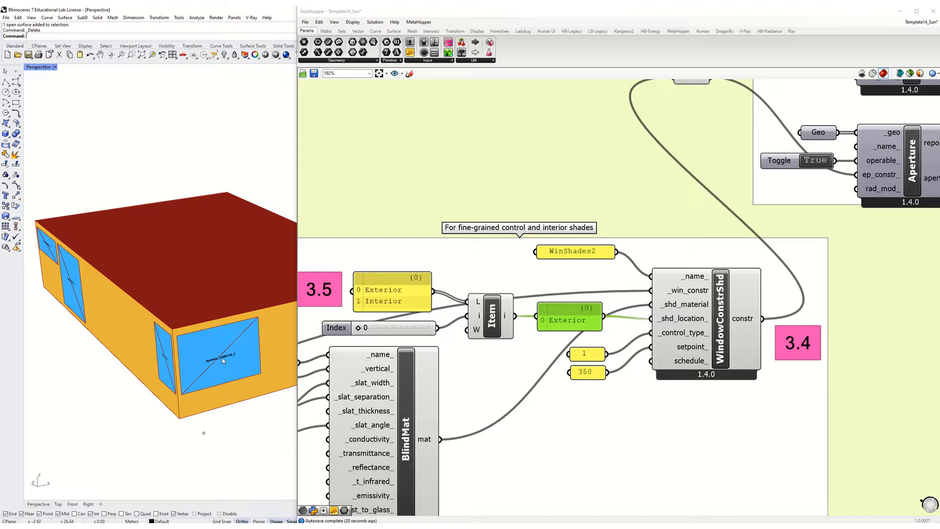
mouse_move(220, 347)
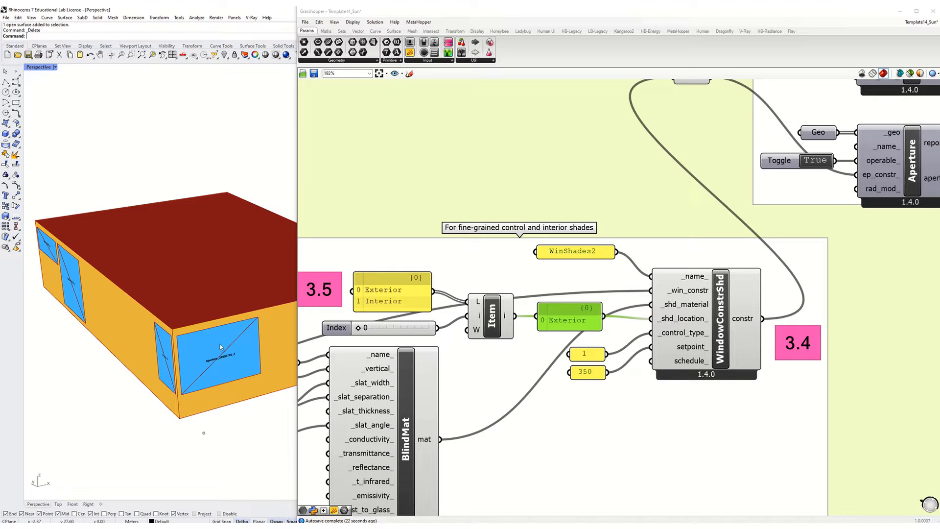
mouse_move(221, 349)
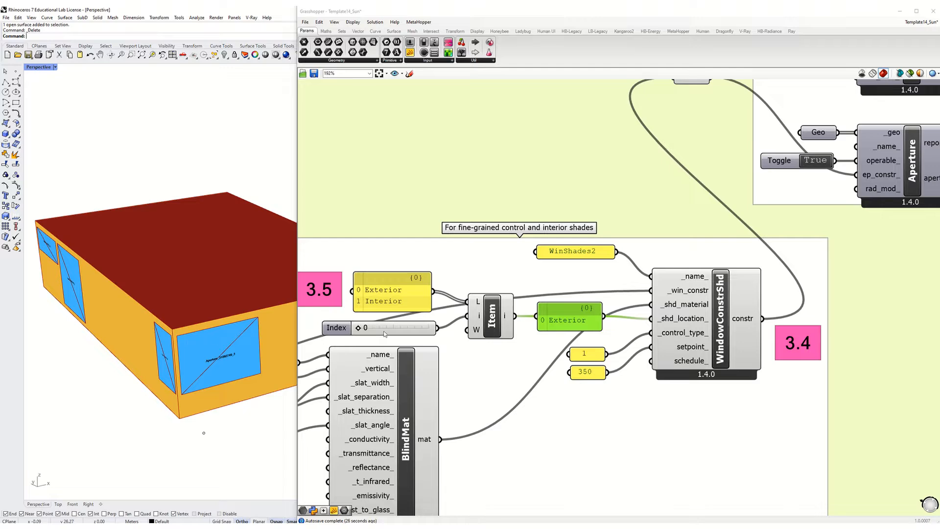
scroll(down, 3)
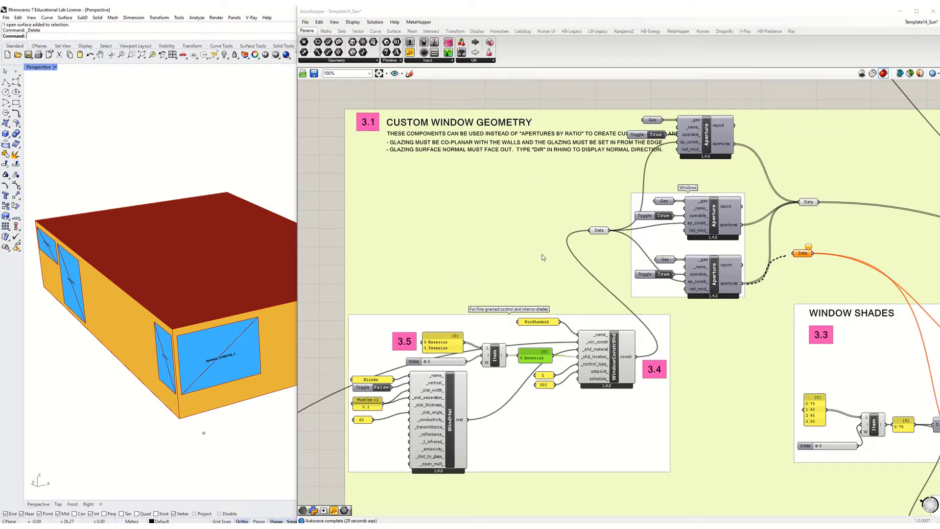
mouse_move(204, 350)
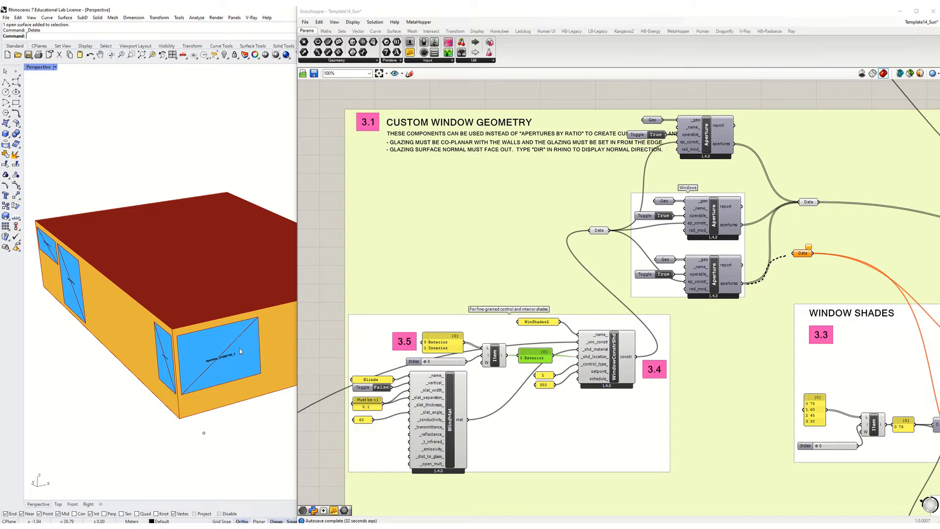
mouse_move(81, 212)
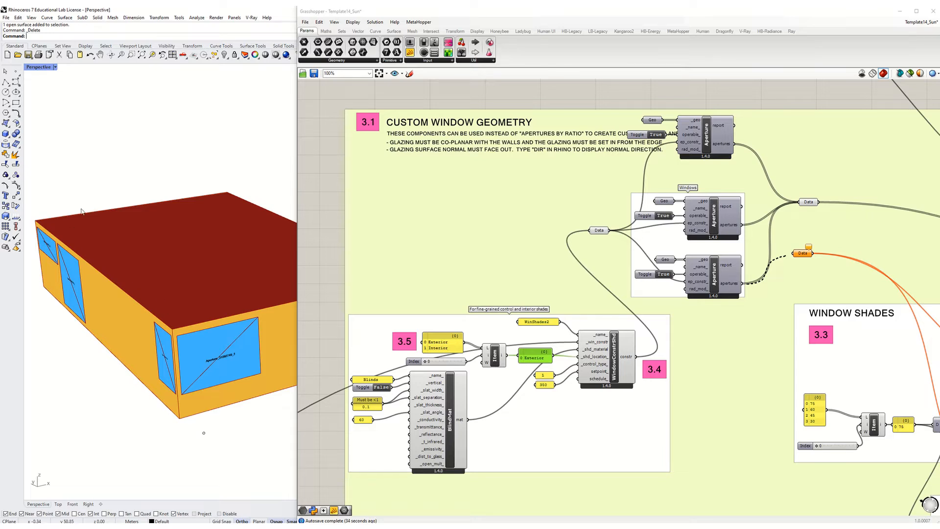
mouse_move(442, 218)
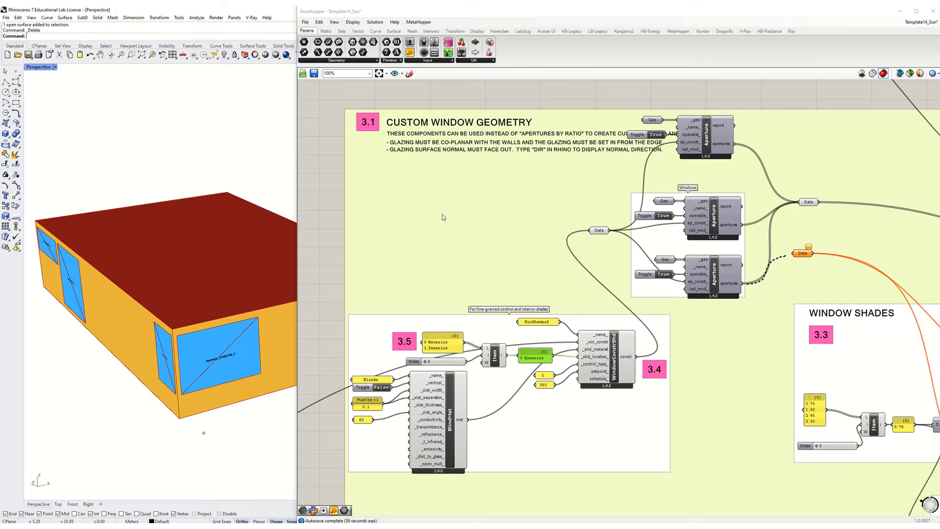
mouse_move(498, 175)
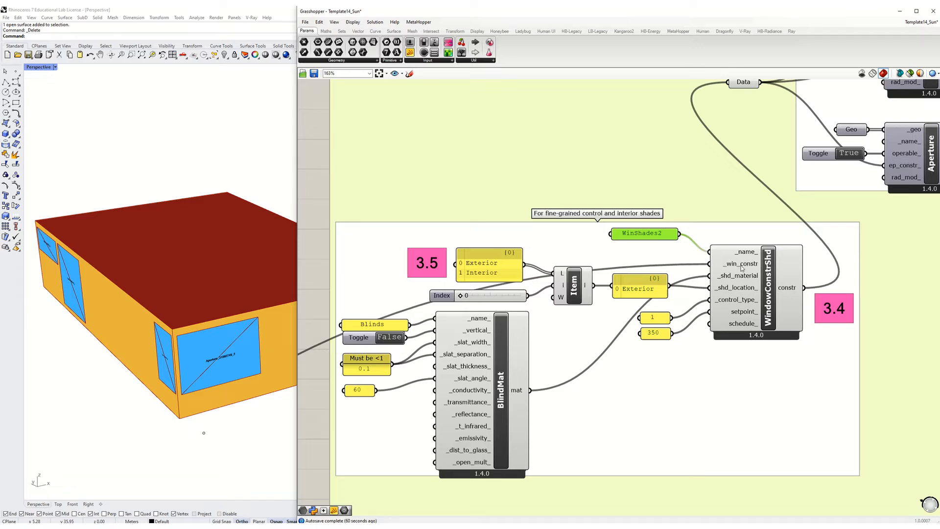
scroll(down, 3)
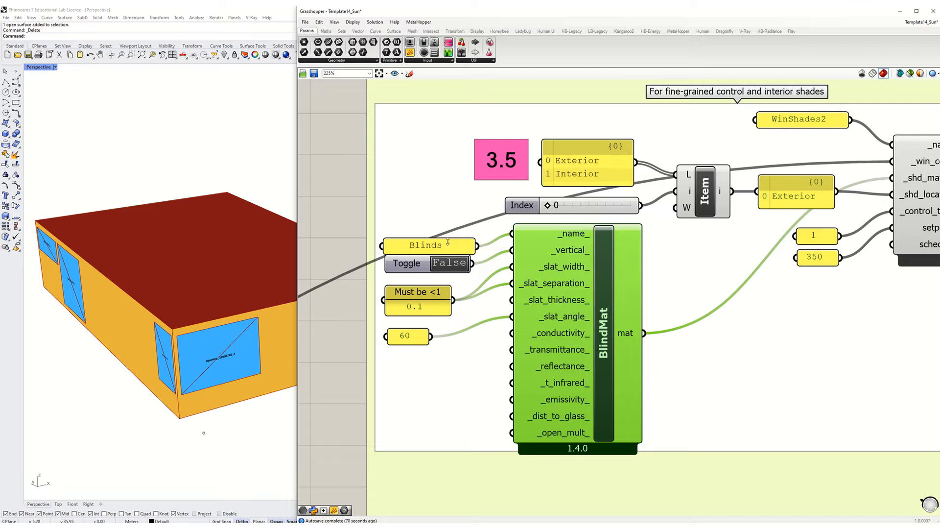
click(426, 238)
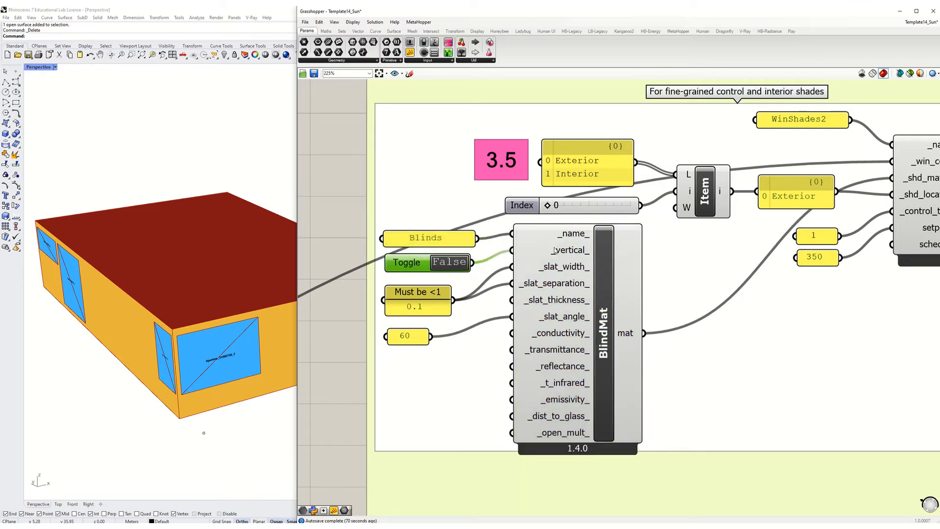
click(418, 298)
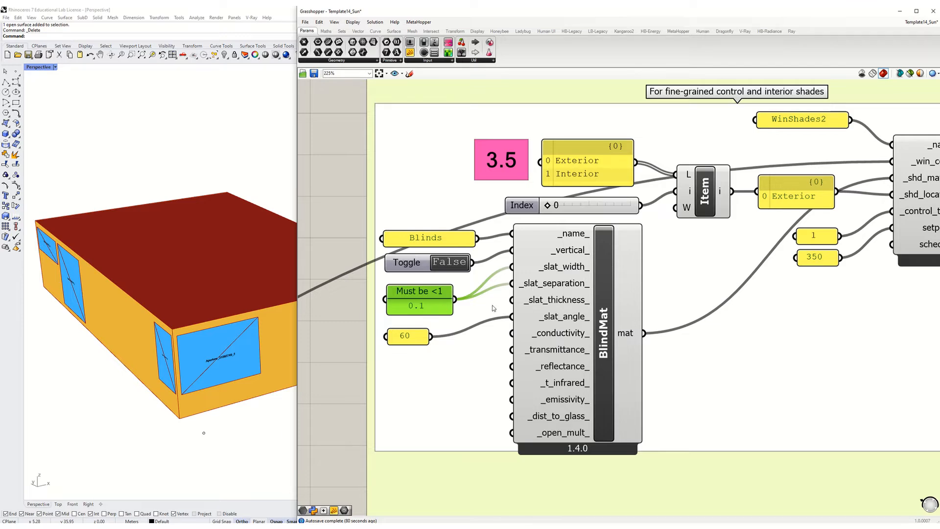
mouse_move(554, 324)
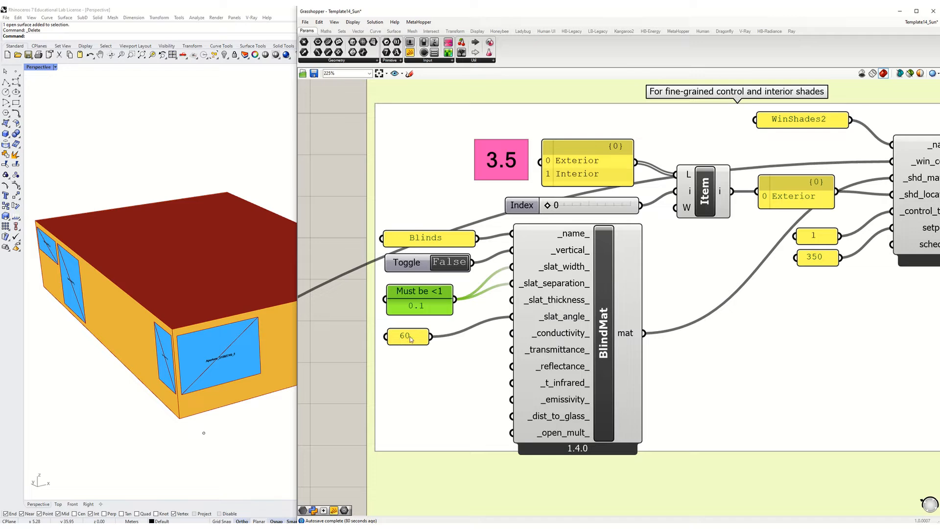
mouse_move(412, 336)
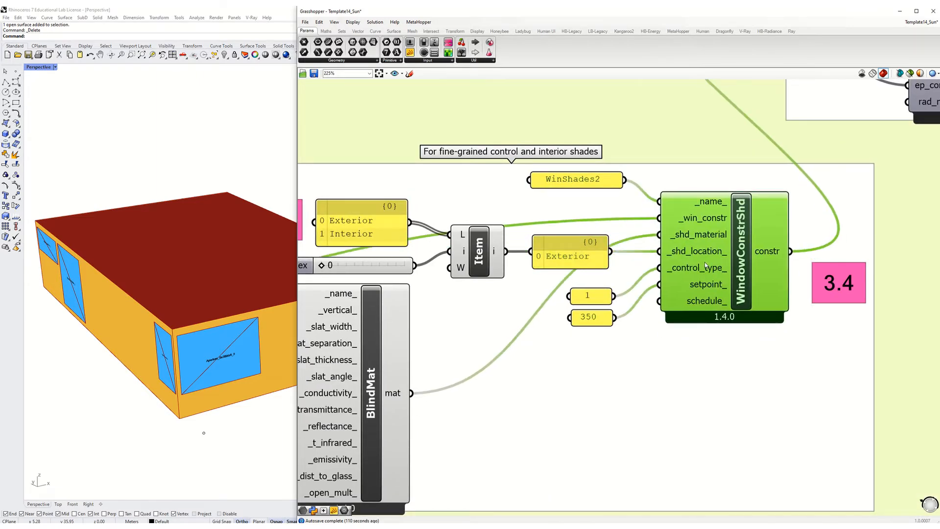
mouse_move(695, 267)
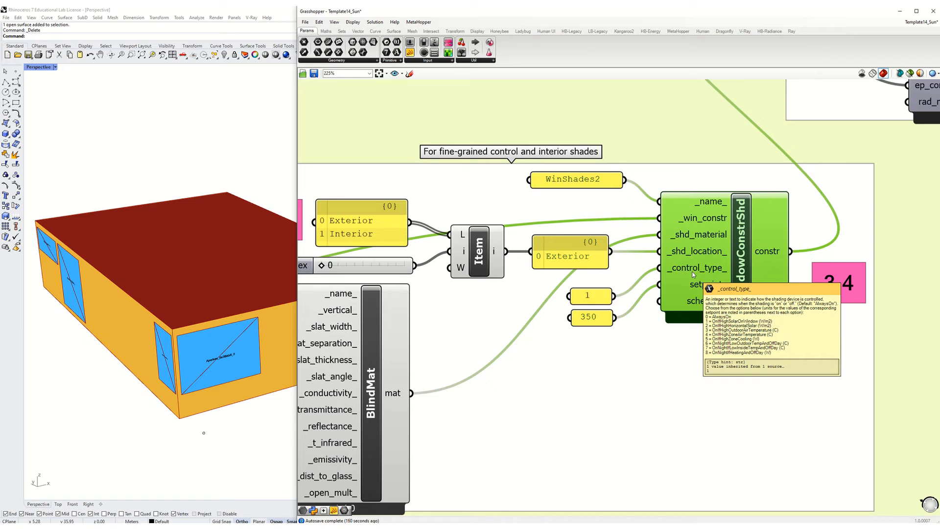
mouse_move(670, 294)
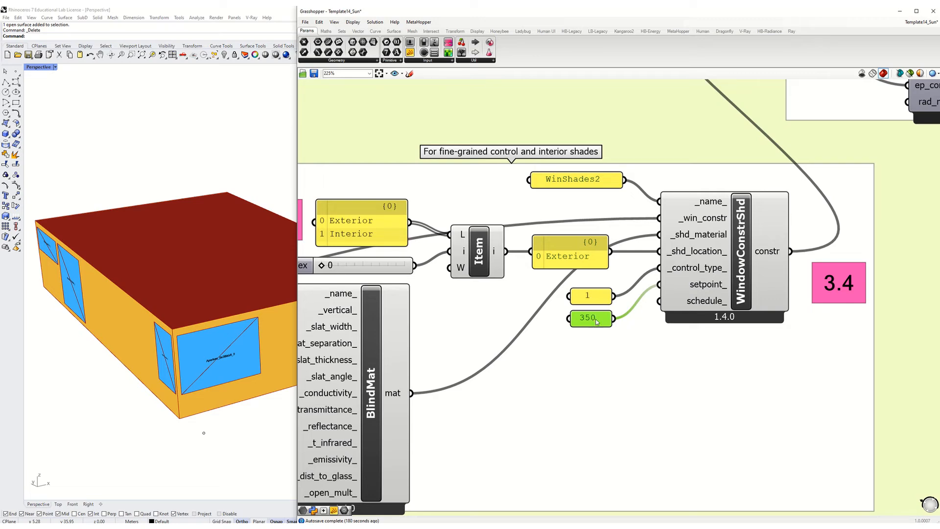
mouse_move(586, 318)
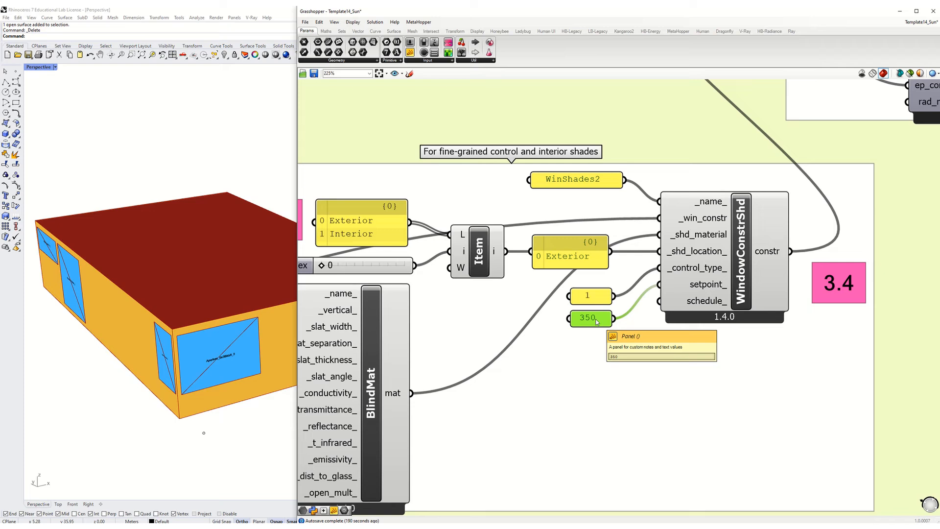
mouse_move(599, 311)
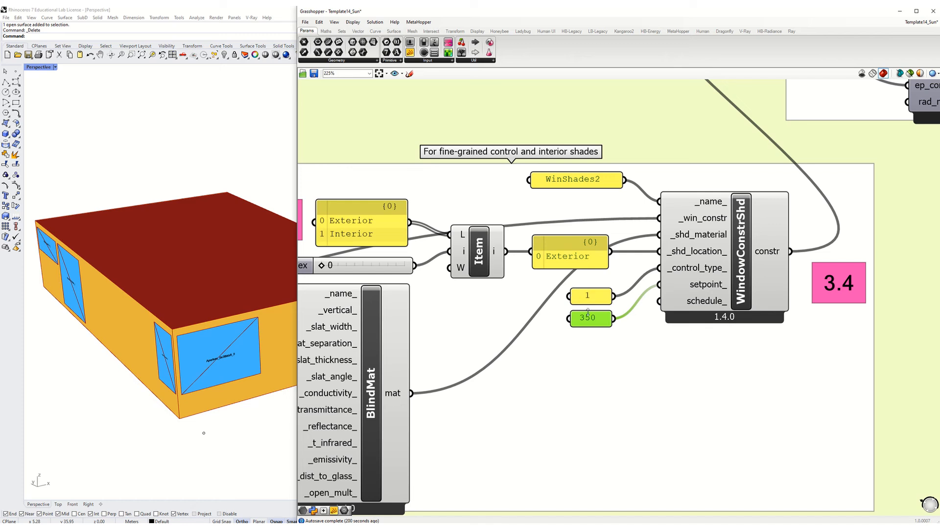
mouse_move(588, 310)
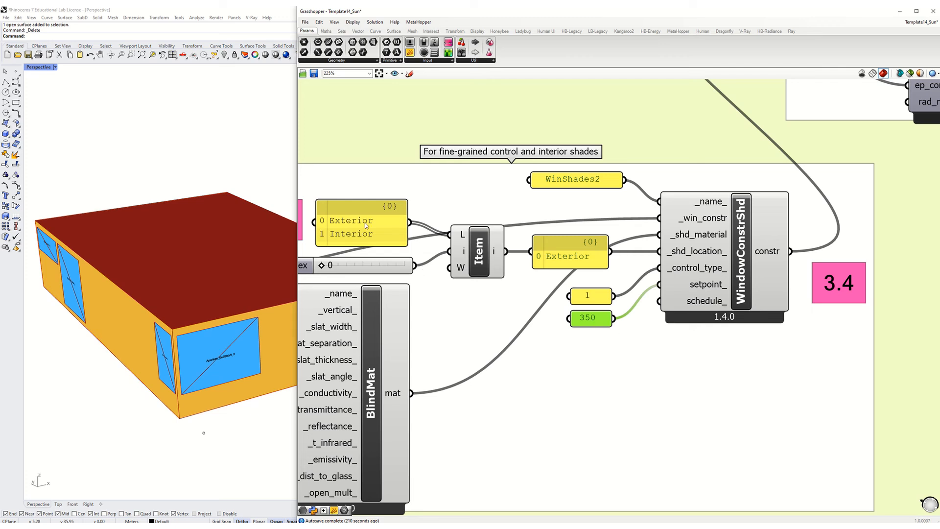
mouse_move(536, 303)
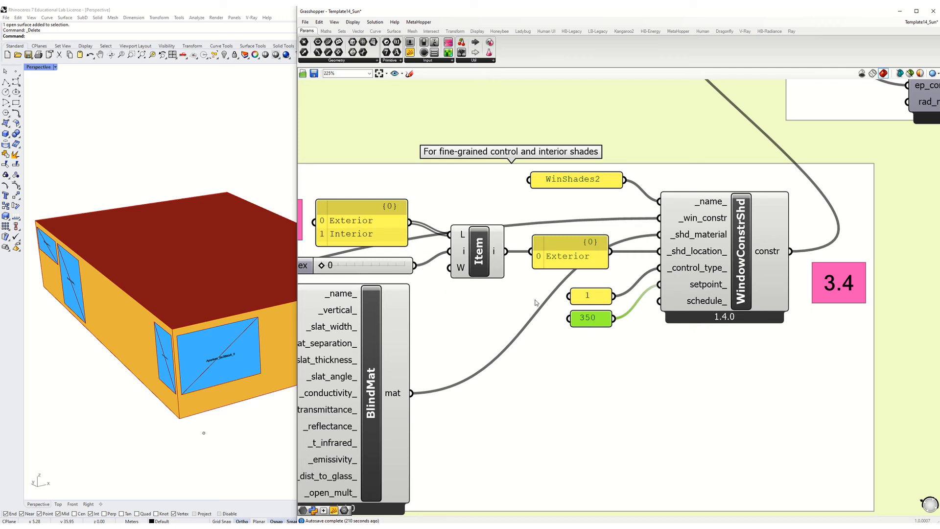
mouse_move(517, 305)
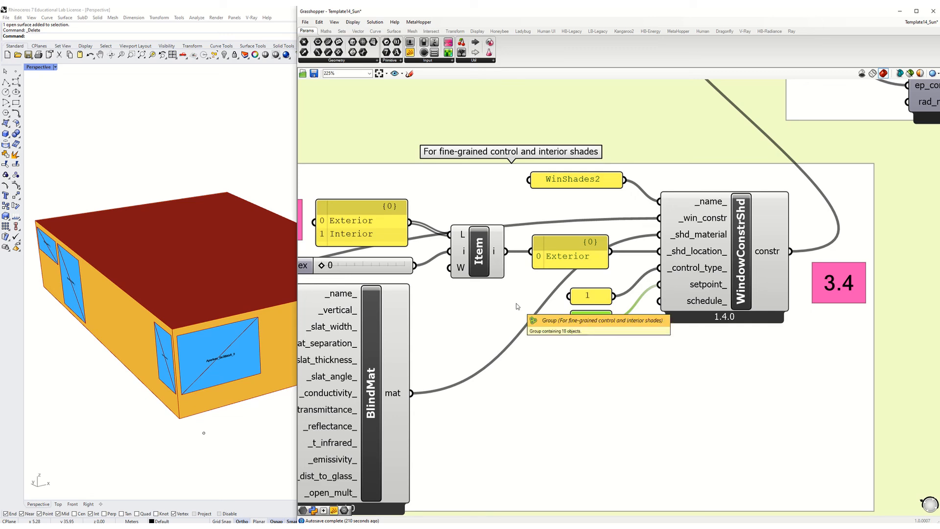